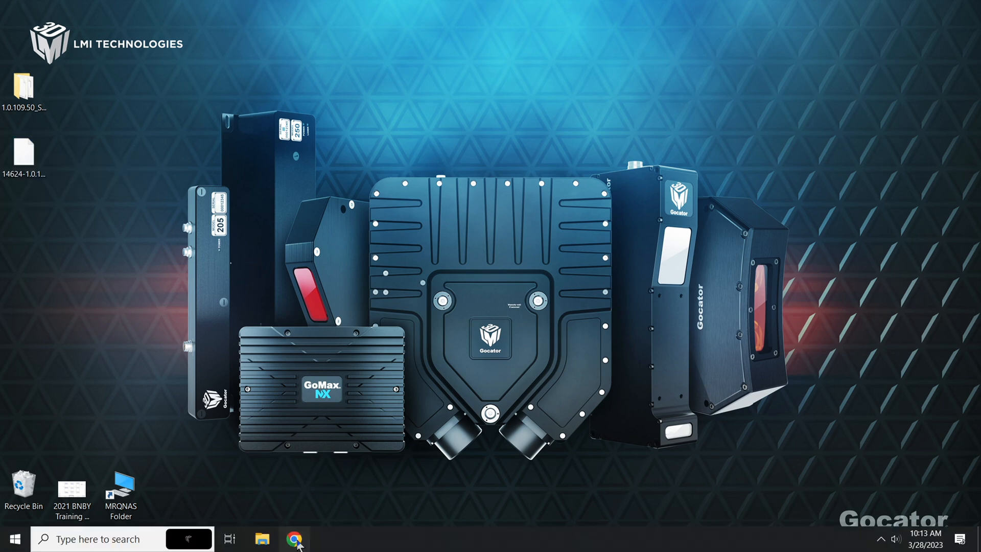
Browse to the sensor at 192.168.1.10, skip the intro, and start an upgrade from Manage > Maintenance.
click(294, 538)
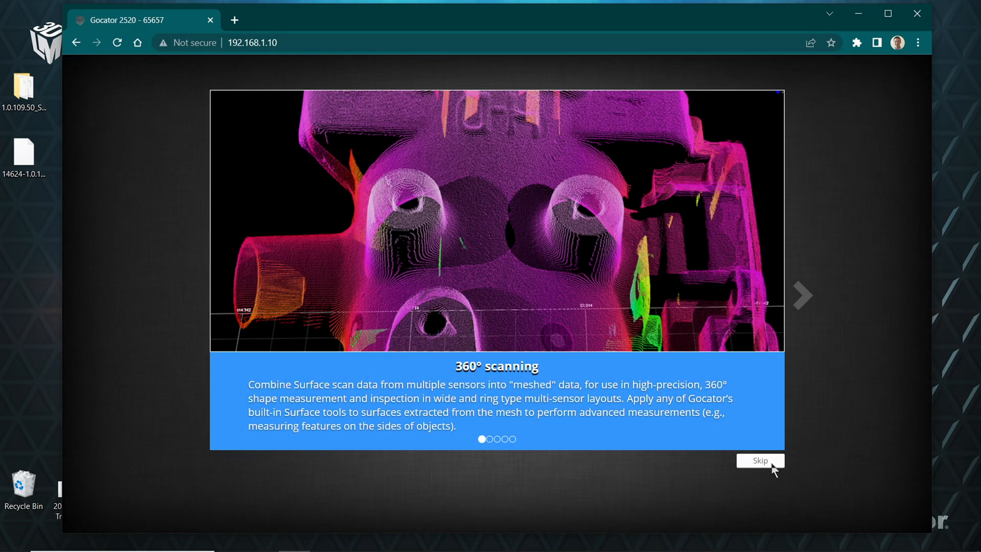
click(759, 460)
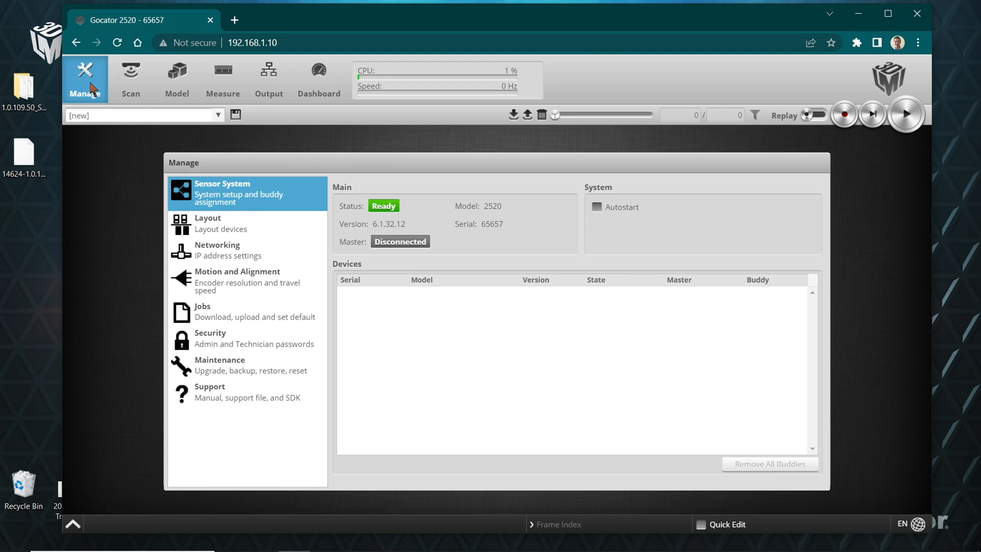
click(243, 365)
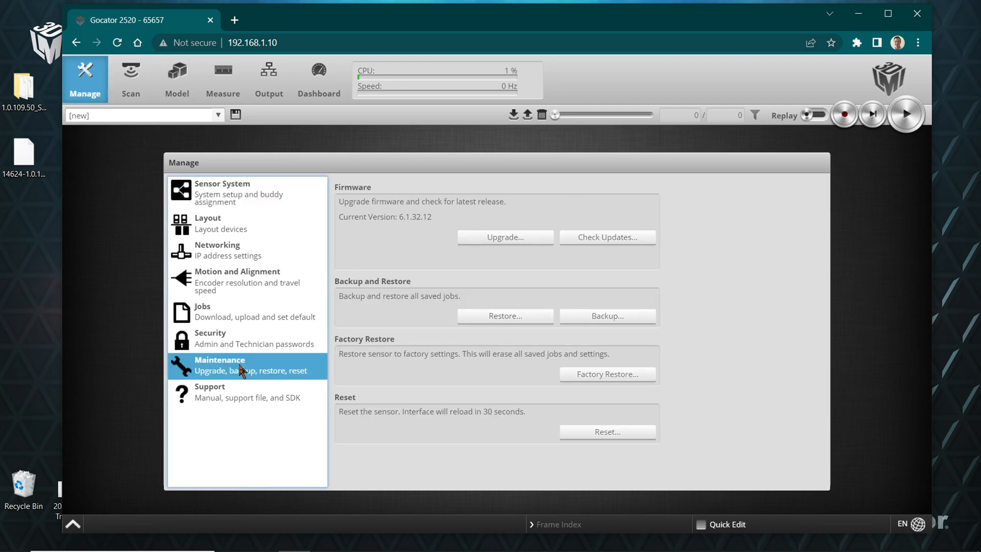
click(503, 316)
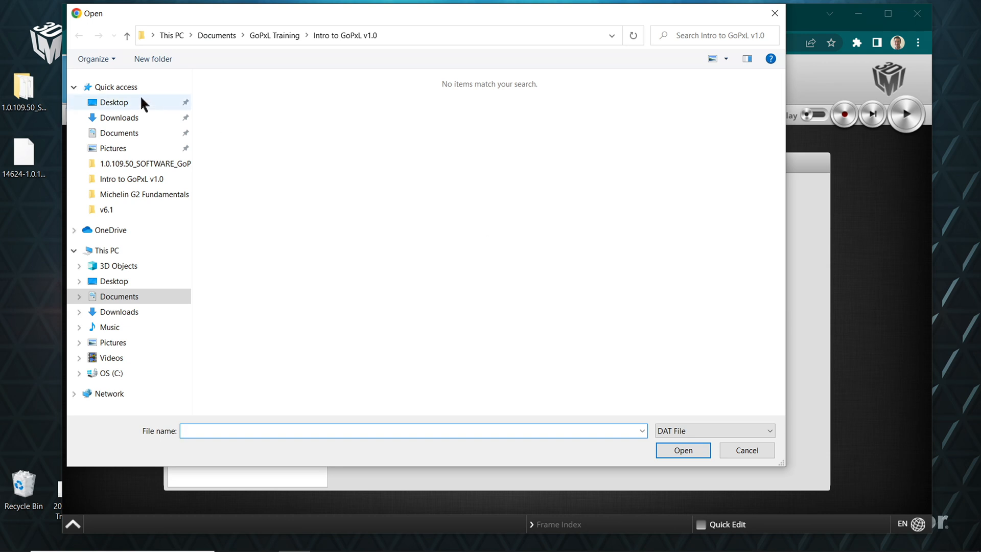
Choose 14624-1.0.109.50_SOFTWARE_GoPxL_Gocator25xx.dat from the Desktop to begin the firmware upgrade.
click(114, 102)
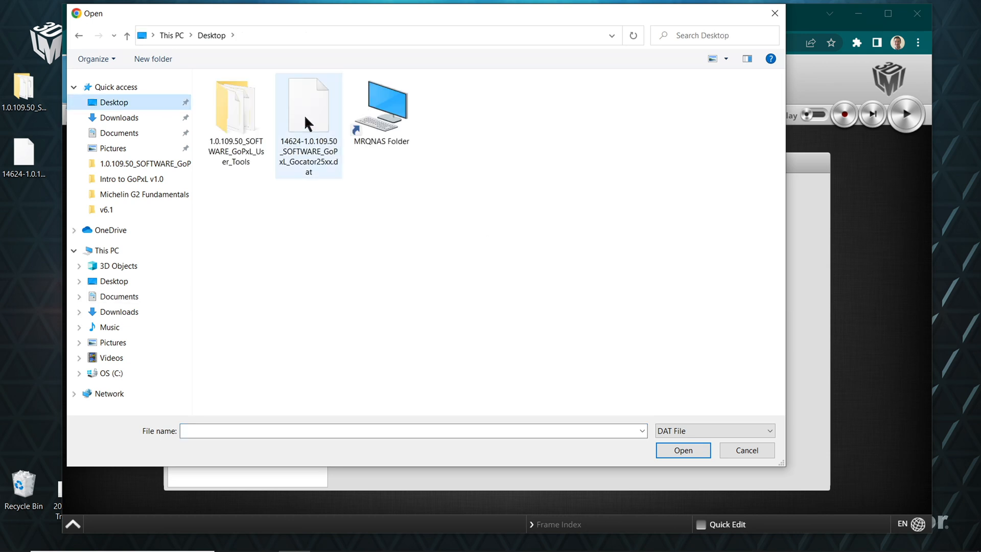
click(681, 450)
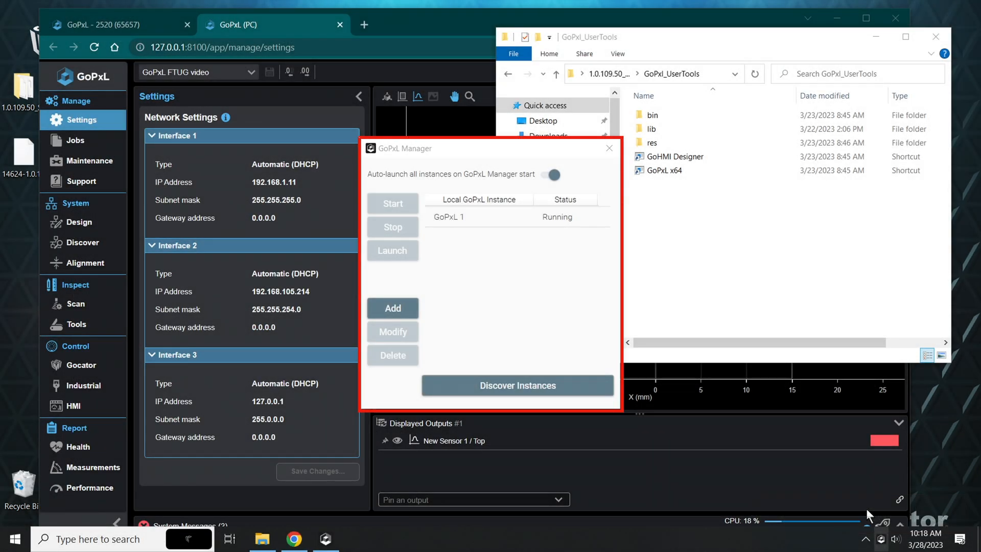
View the discovered Gocator 2520 under System, then switch to the empty Design page.
click(82, 242)
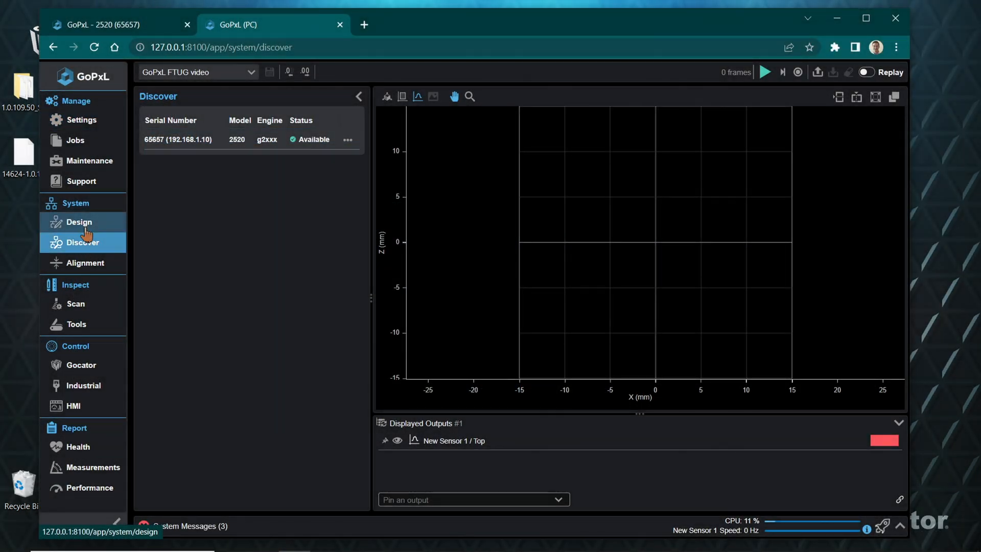
click(79, 222)
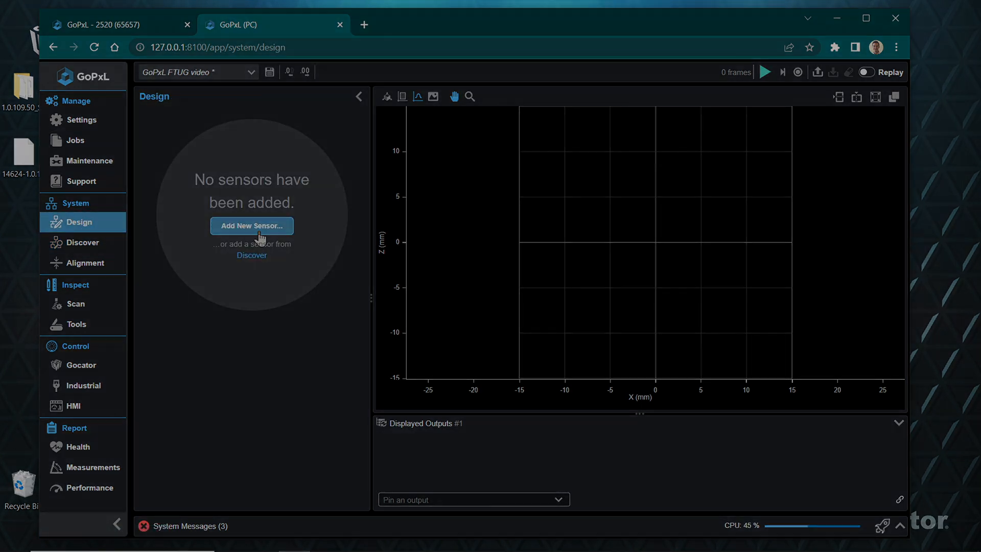